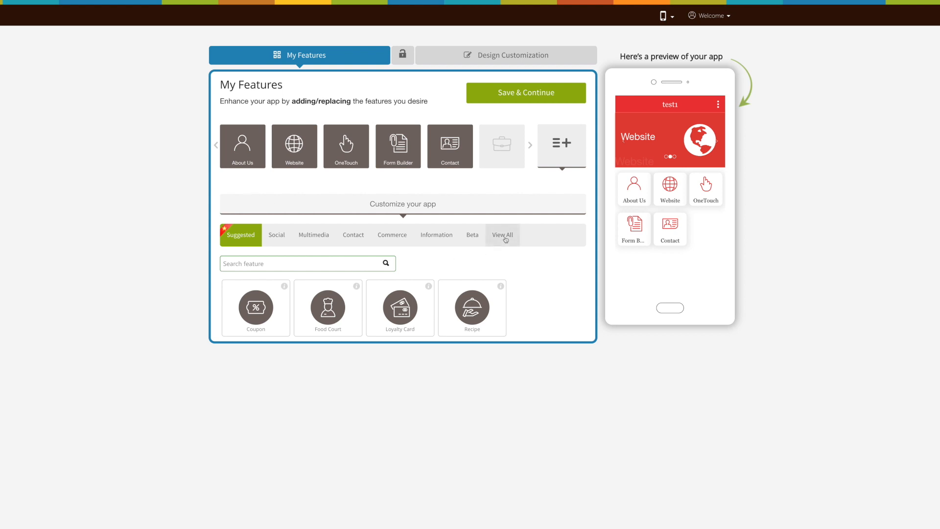
# Find the Quote feature by searching 'Quo' in the full feature list and add it to the app.
pyautogui.click(502, 235)
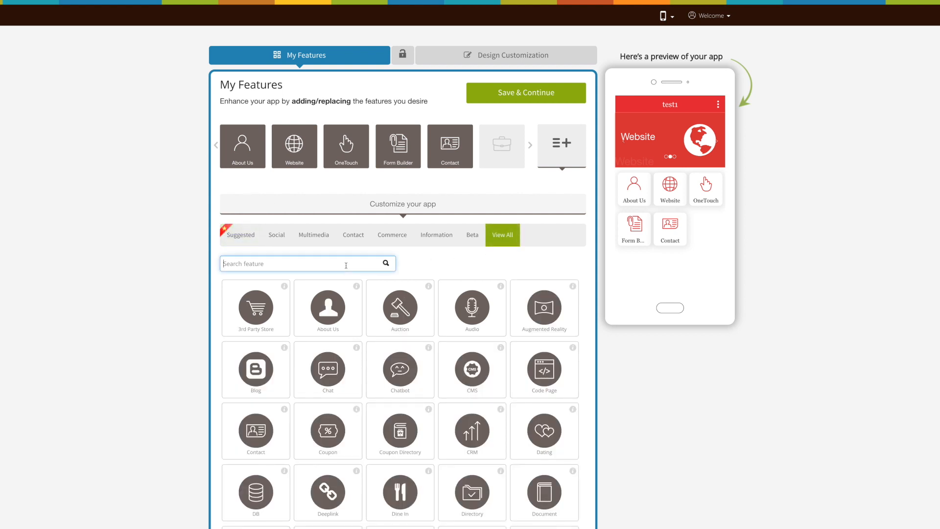
pyautogui.write('Quo')
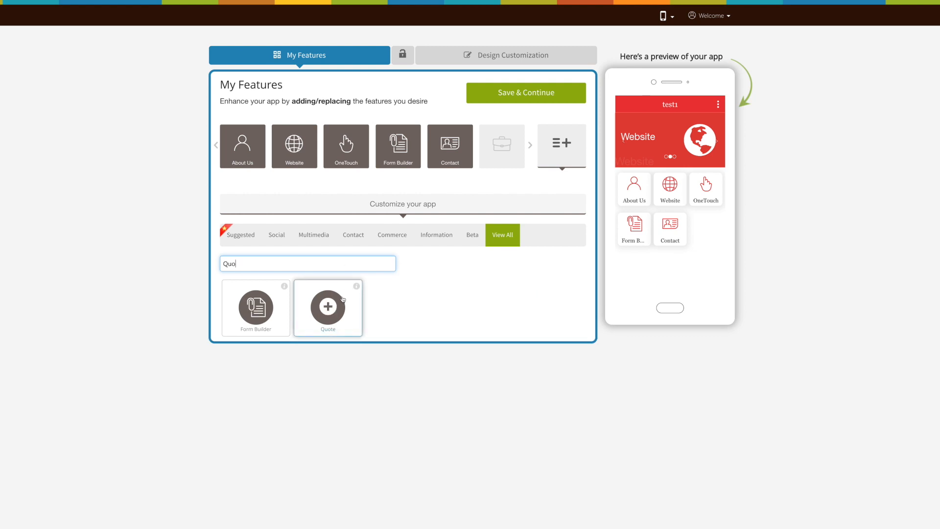
pyautogui.click(327, 308)
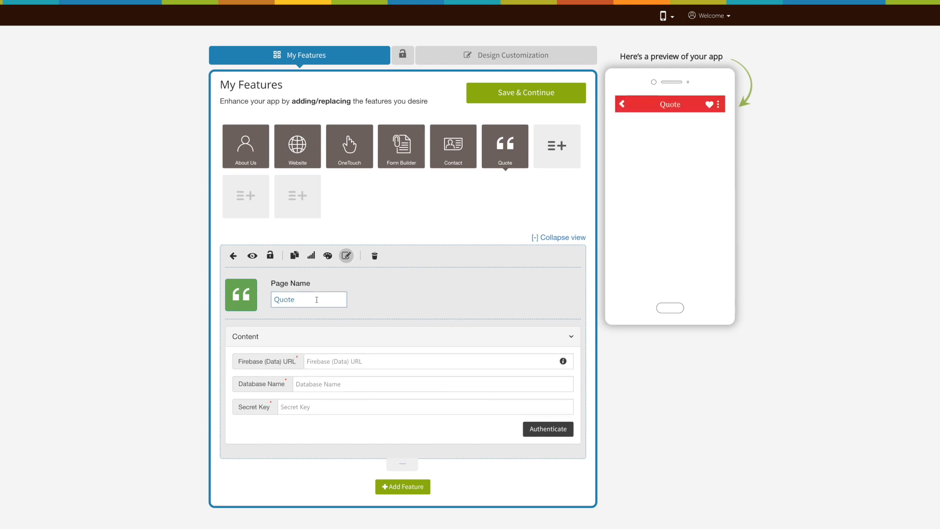
# Enter the Firebase data URL, database name 'dat' and secret key, then authenticate the connection.
pyautogui.click(241, 294)
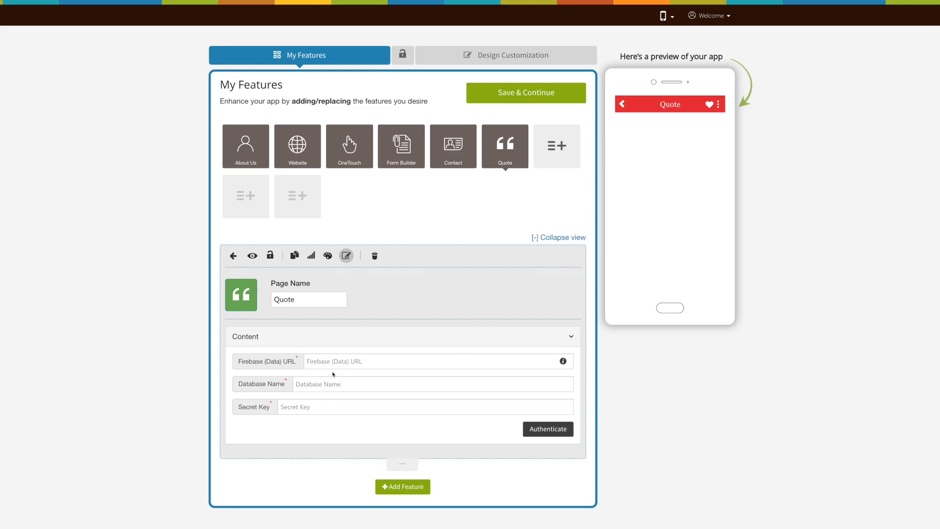
pyautogui.click(435, 361)
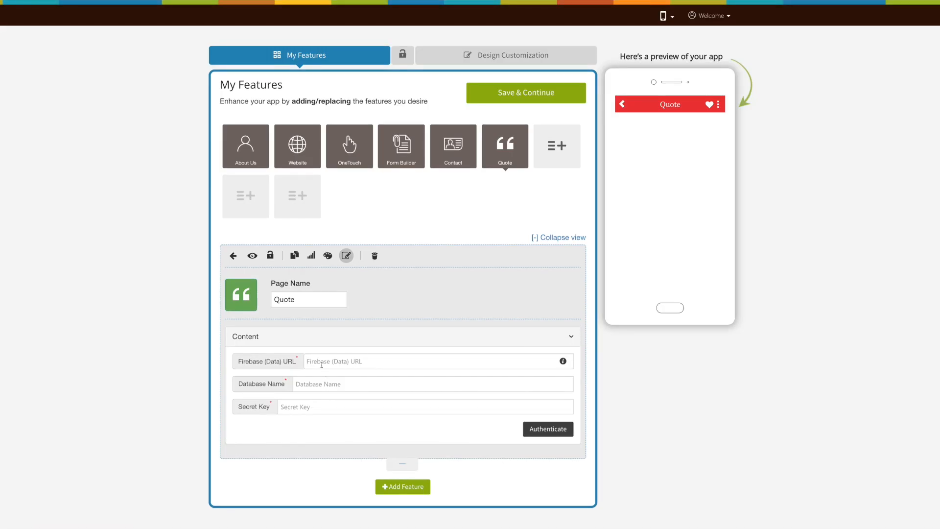
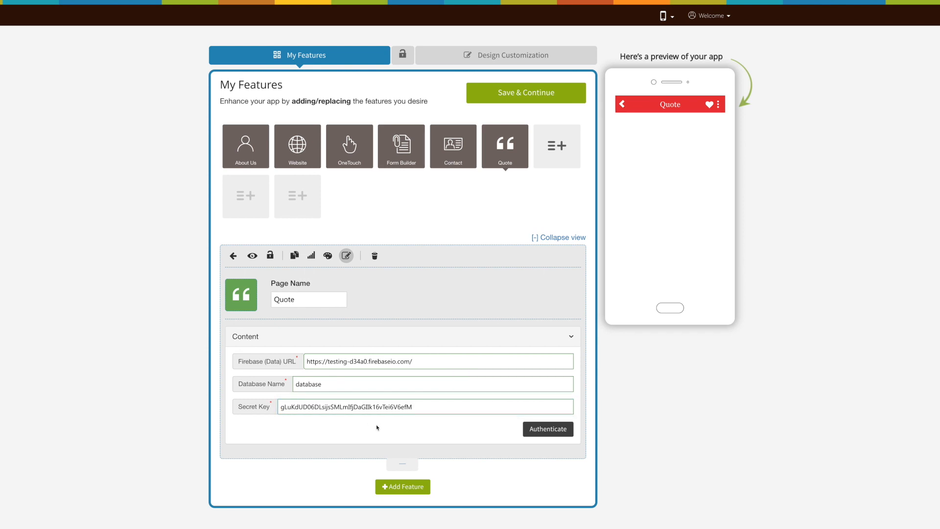
pyautogui.click(549, 429)
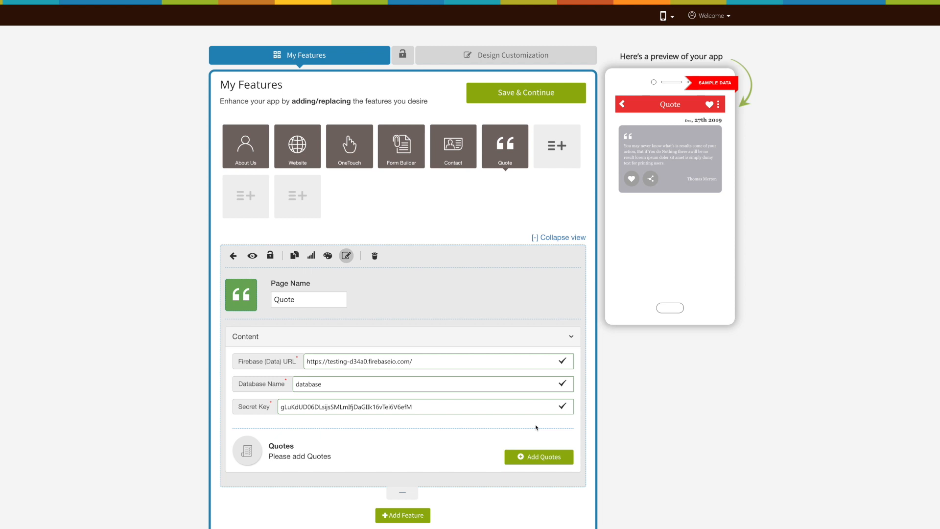
# Start a new quote with text 'What is app?' and author James.
pyautogui.click(539, 456)
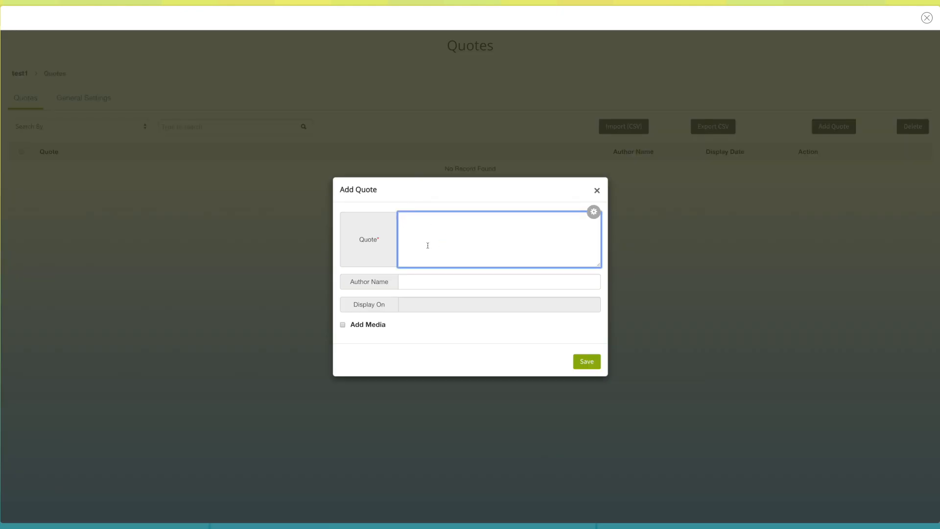
pyautogui.write('What is app?')
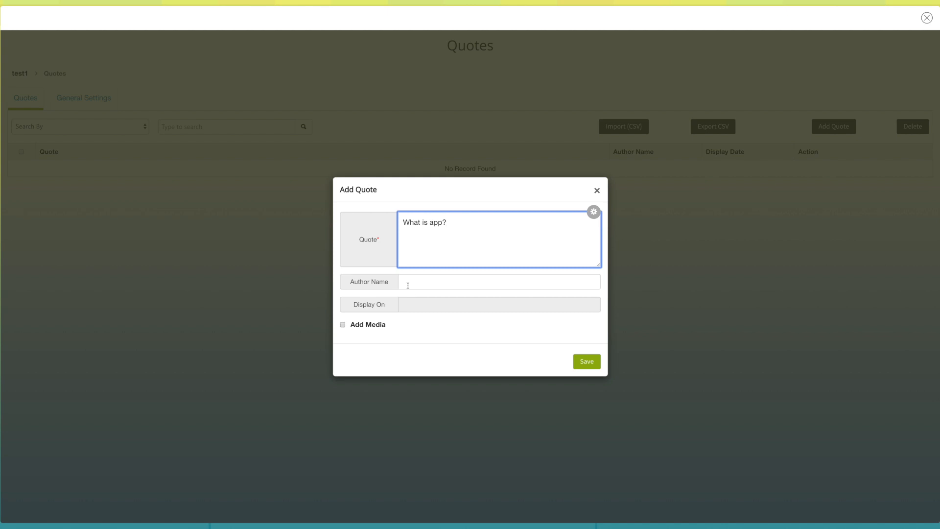
pyautogui.write('J')
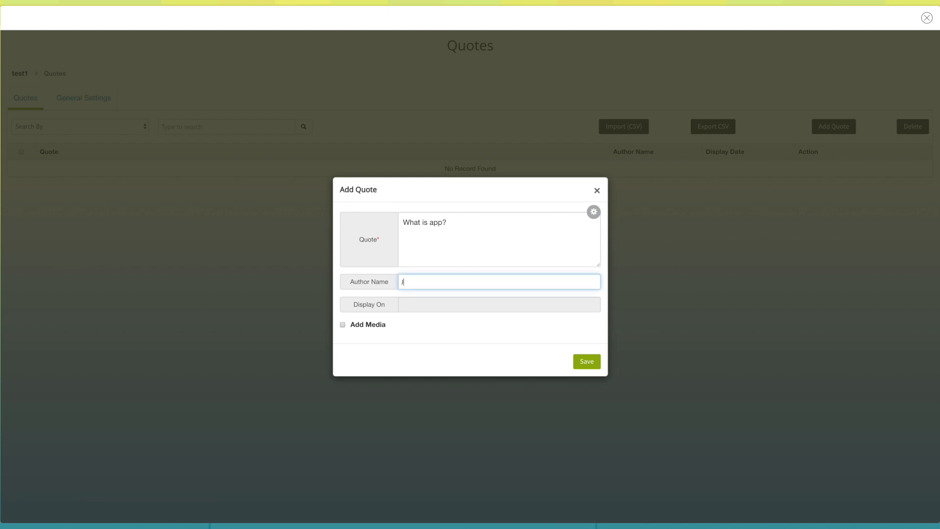
pyautogui.write('ames')
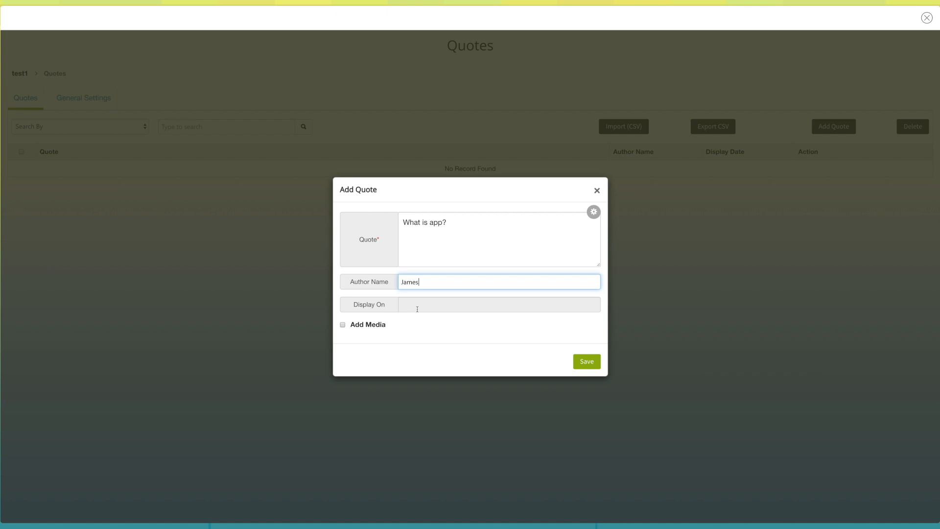
# Set the quote's display date to 27 December 2019 and enable media.
pyautogui.click(498, 305)
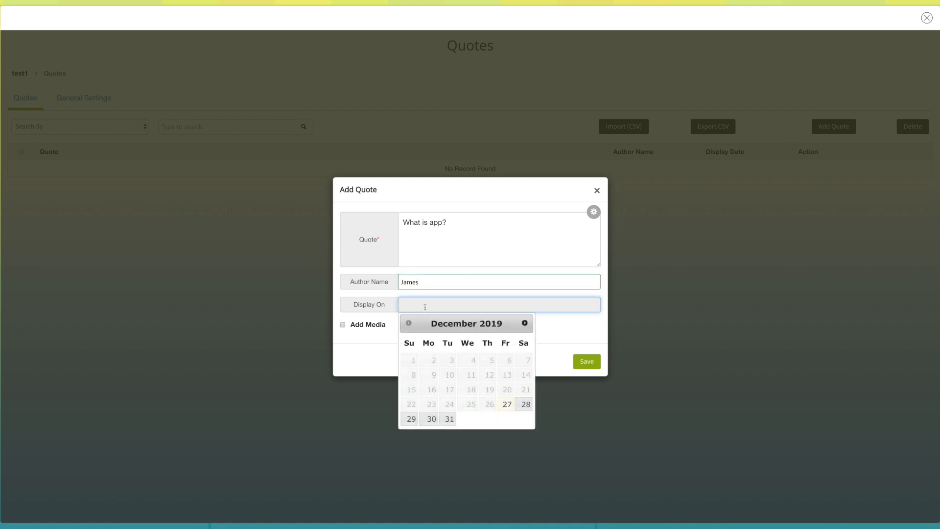
pyautogui.click(505, 403)
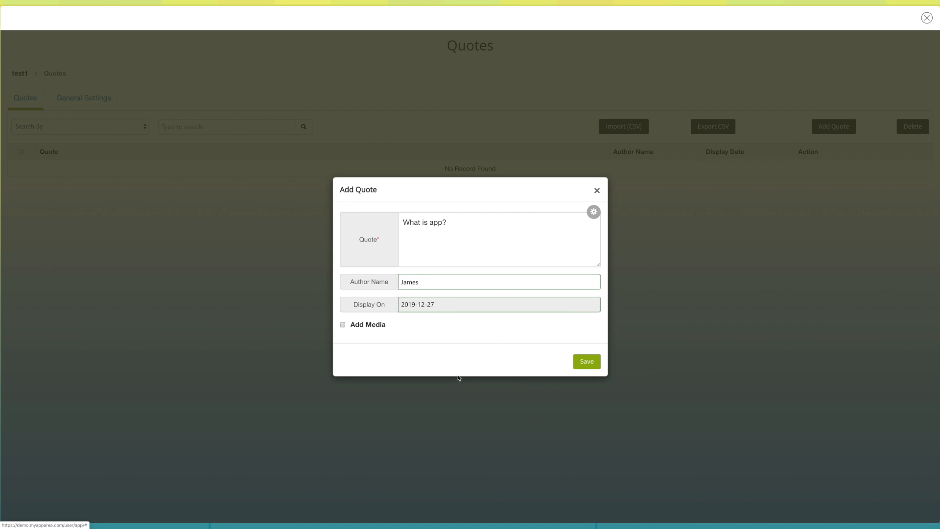
pyautogui.moveTo(451, 365)
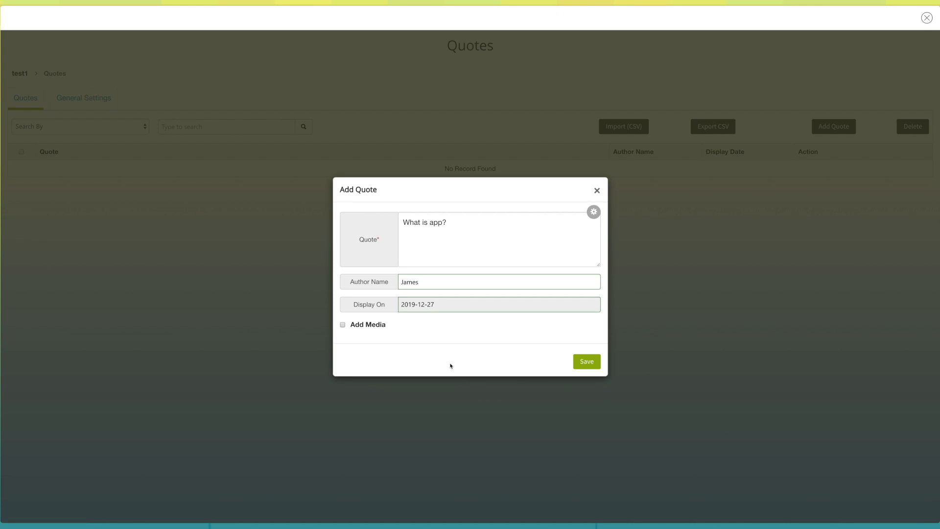
pyautogui.moveTo(431, 364)
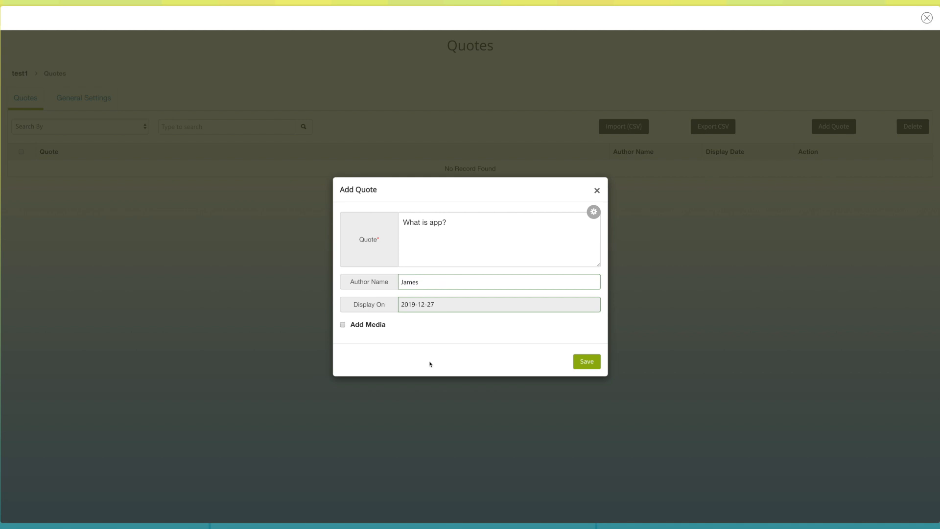
pyautogui.click(343, 324)
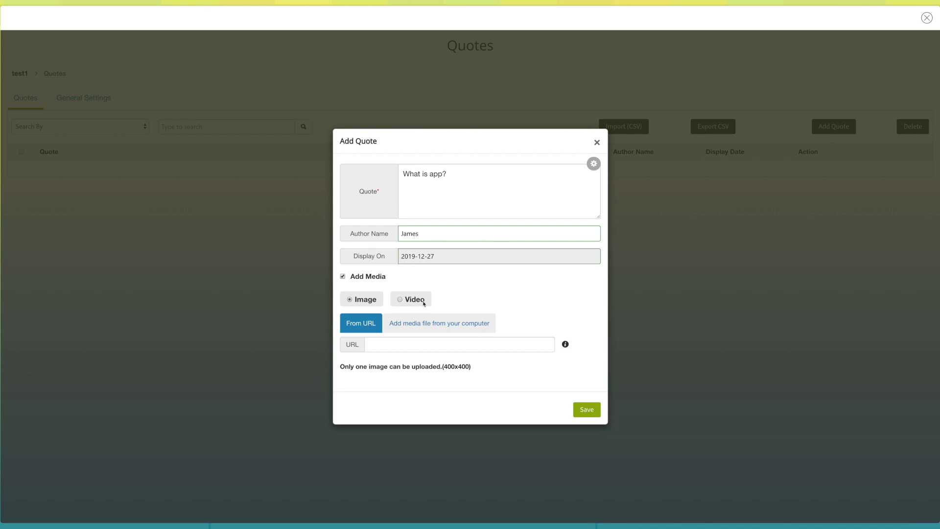
# Choose to upload the quote image from the computer and save the new quote from James.
pyautogui.click(459, 345)
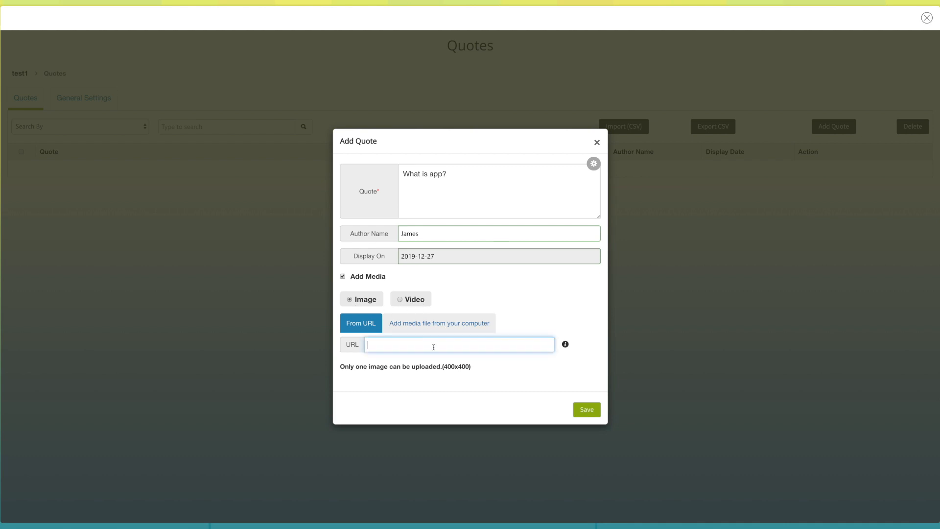
pyautogui.click(439, 323)
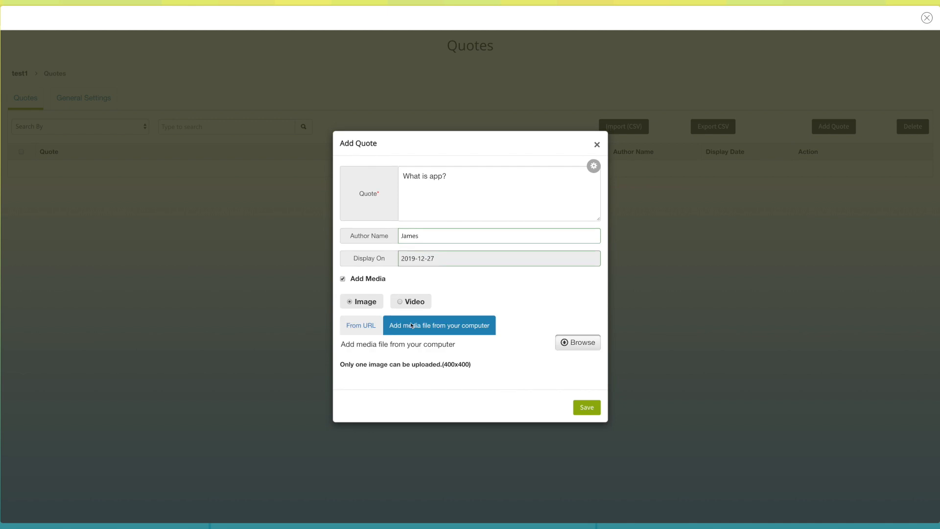
pyautogui.click(399, 301)
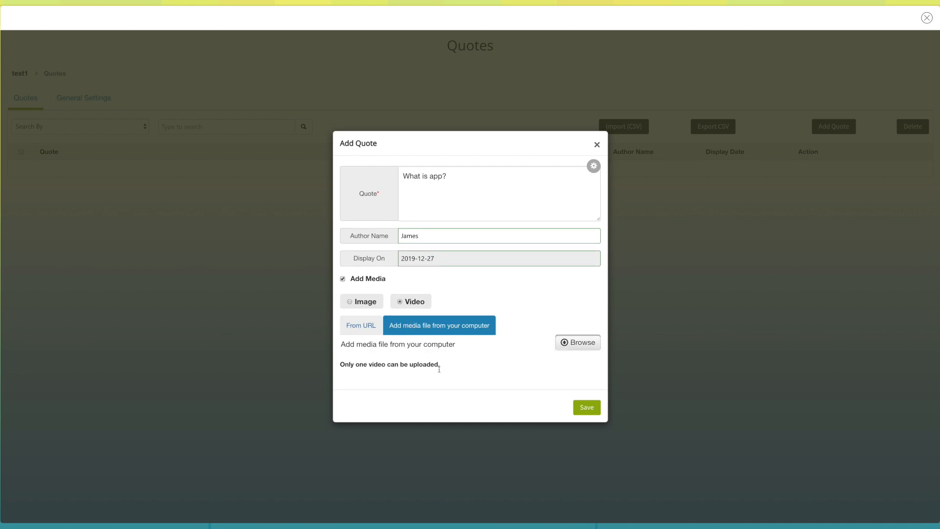
pyautogui.click(587, 408)
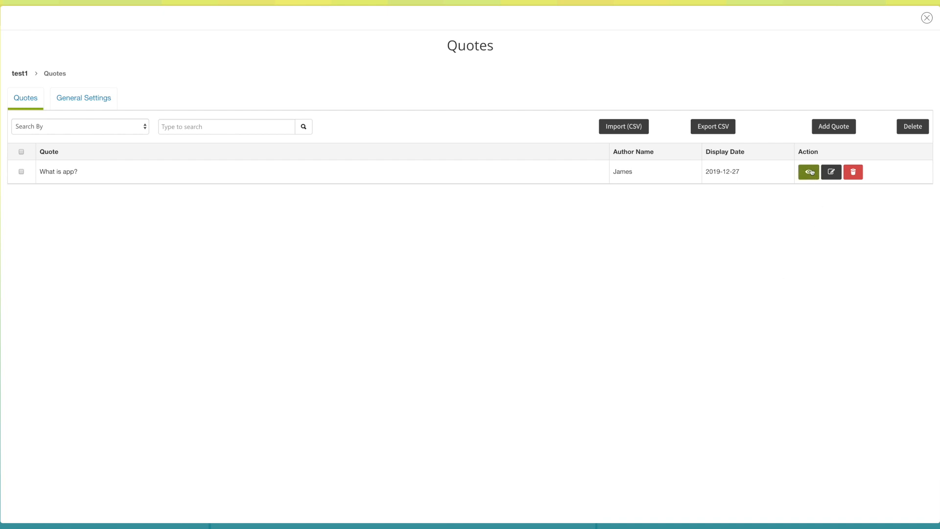
pyautogui.moveTo(809, 171)
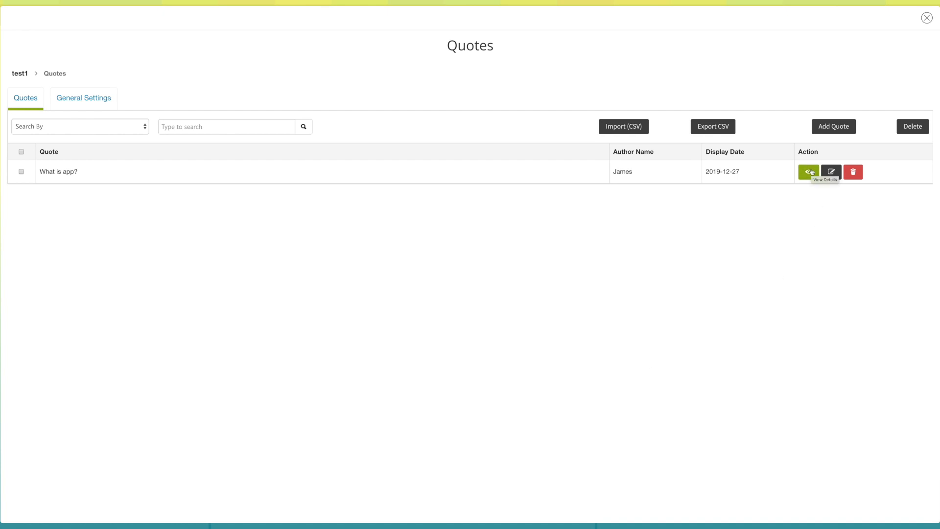
pyautogui.moveTo(833, 172)
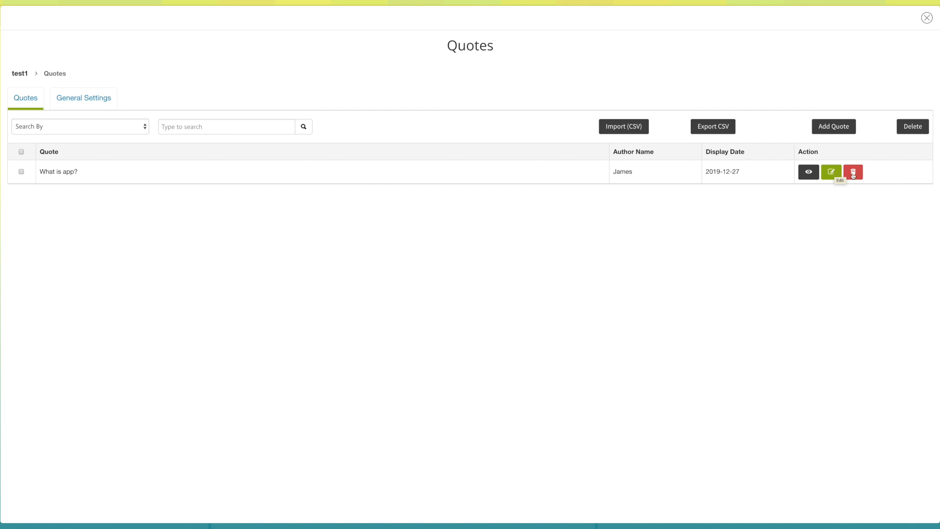
pyautogui.click(854, 172)
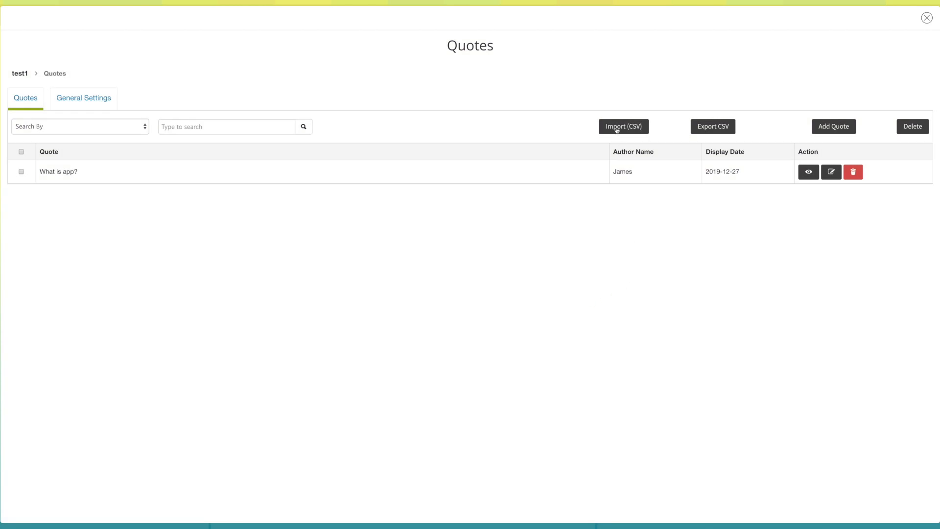
pyautogui.click(623, 127)
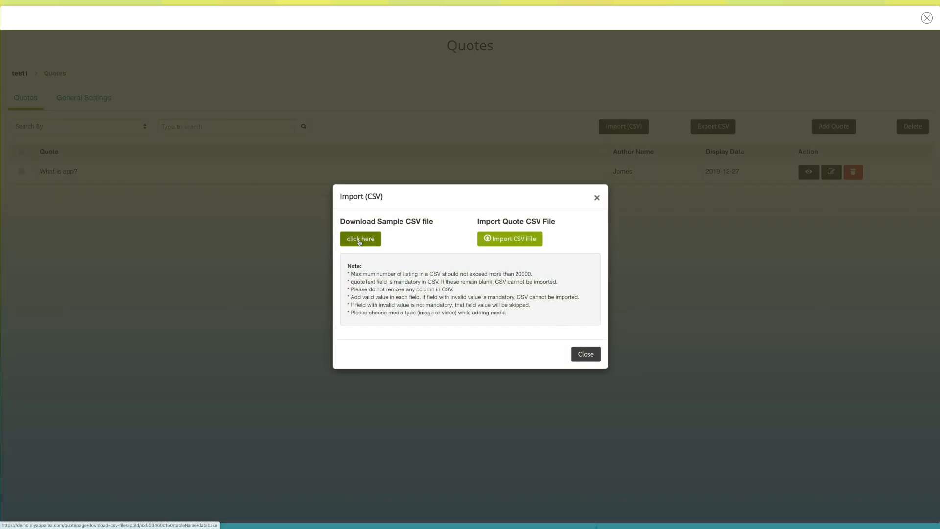
pyautogui.moveTo(519, 243)
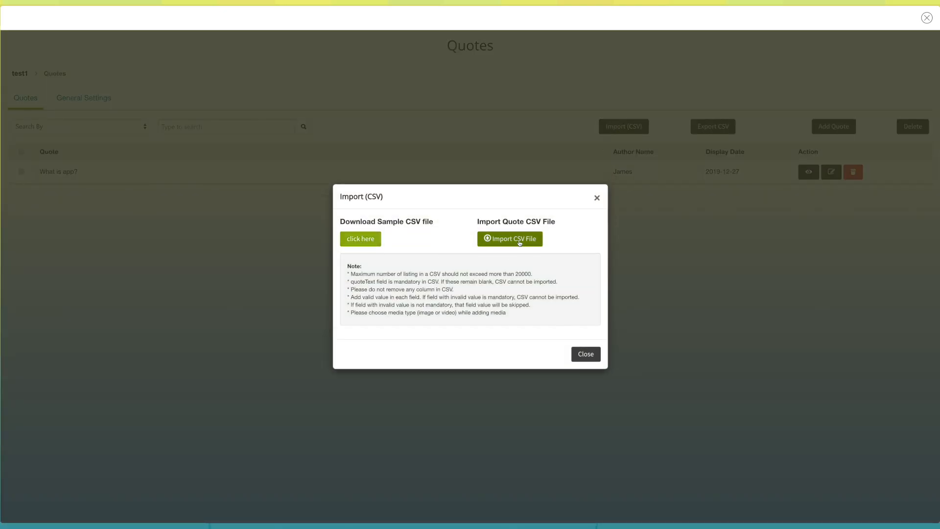
pyautogui.moveTo(611, 299)
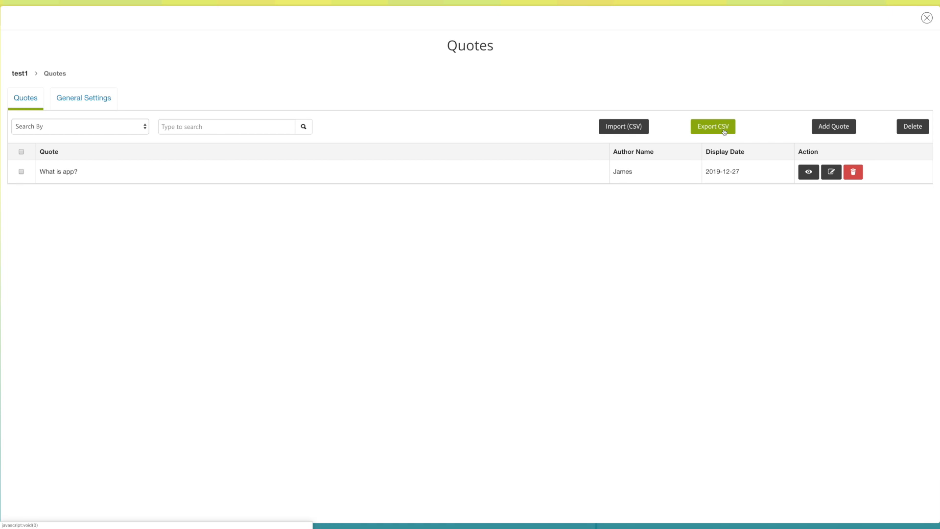
pyautogui.moveTo(911, 132)
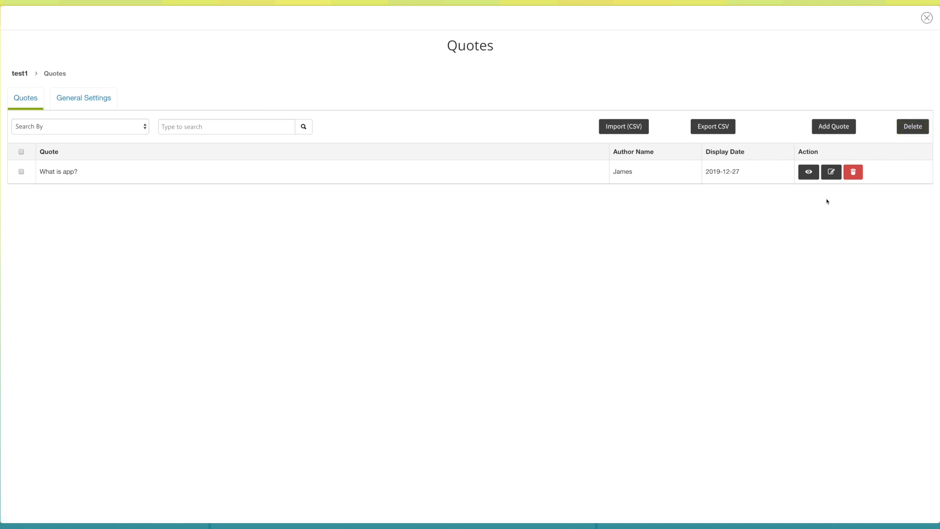
pyautogui.moveTo(249, 292)
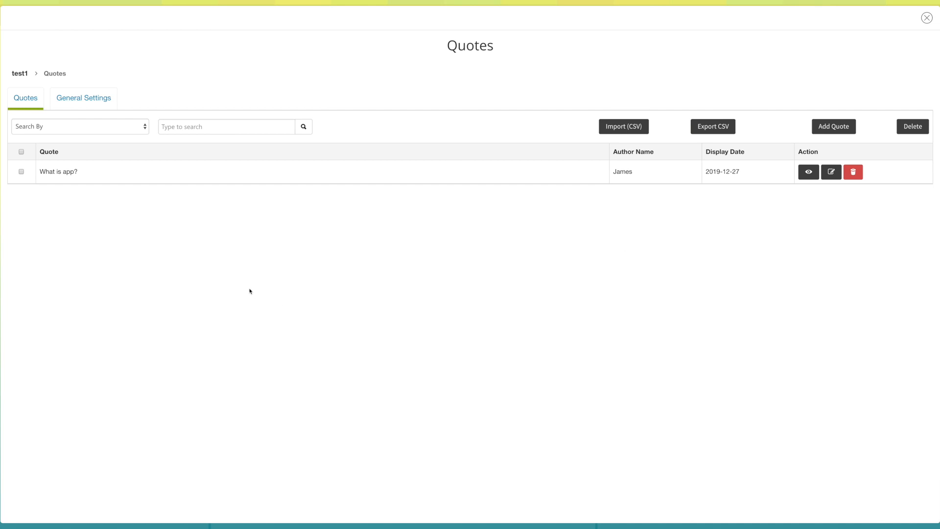
# Review the quote Search By fields and search box, then show the General Settings.
pyautogui.click(80, 126)
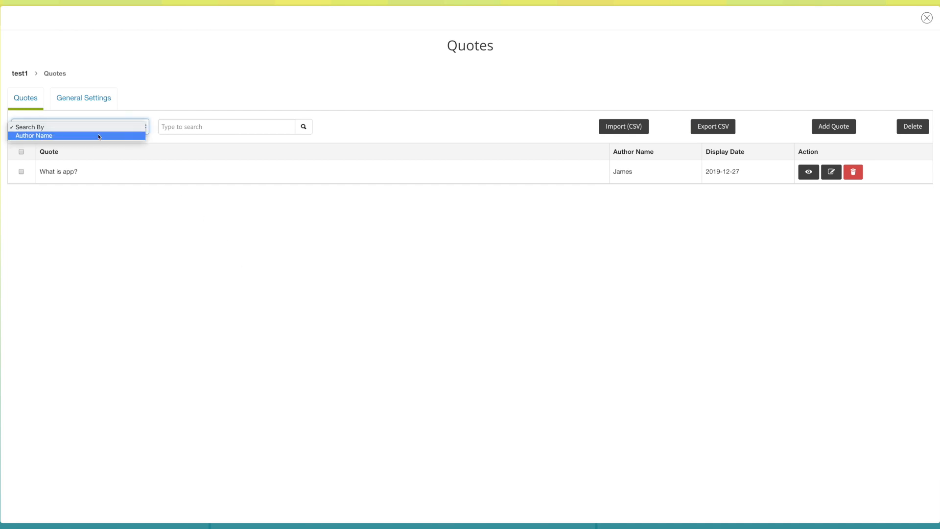
pyautogui.click(227, 127)
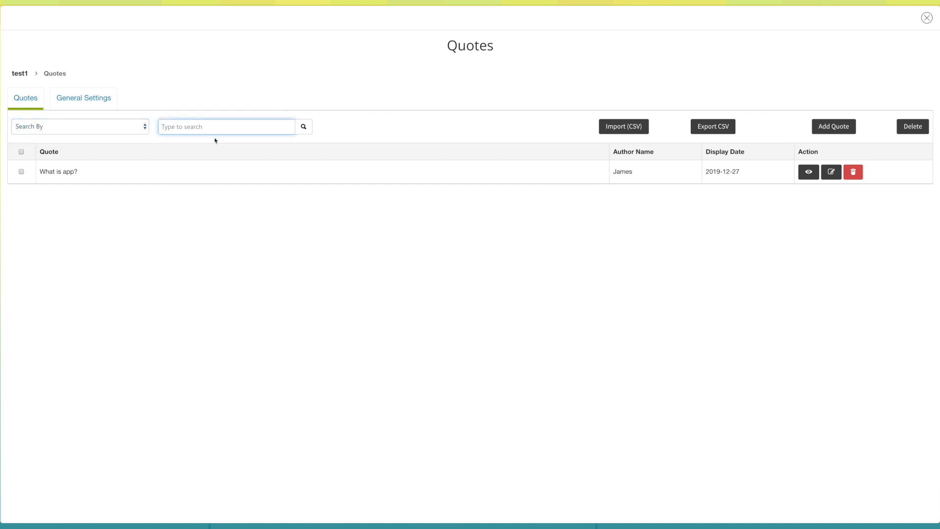
pyautogui.click(83, 98)
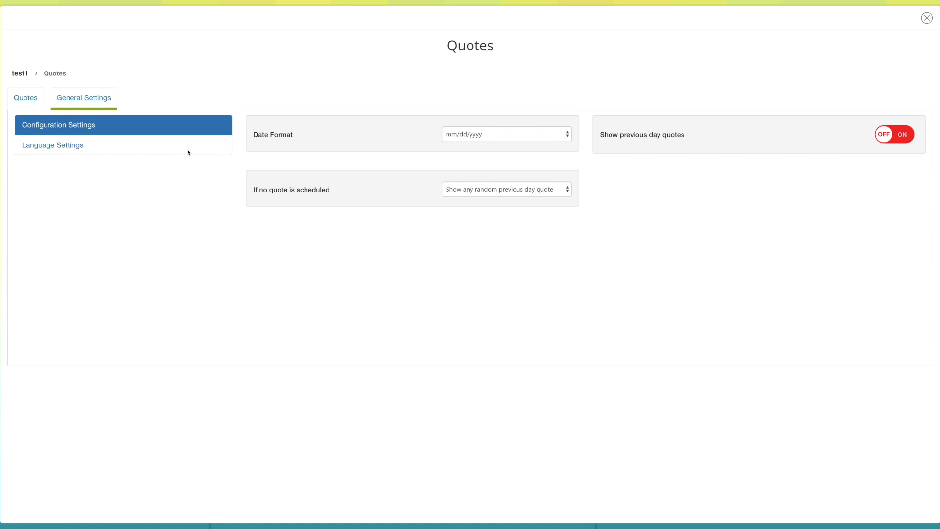
pyautogui.click(507, 133)
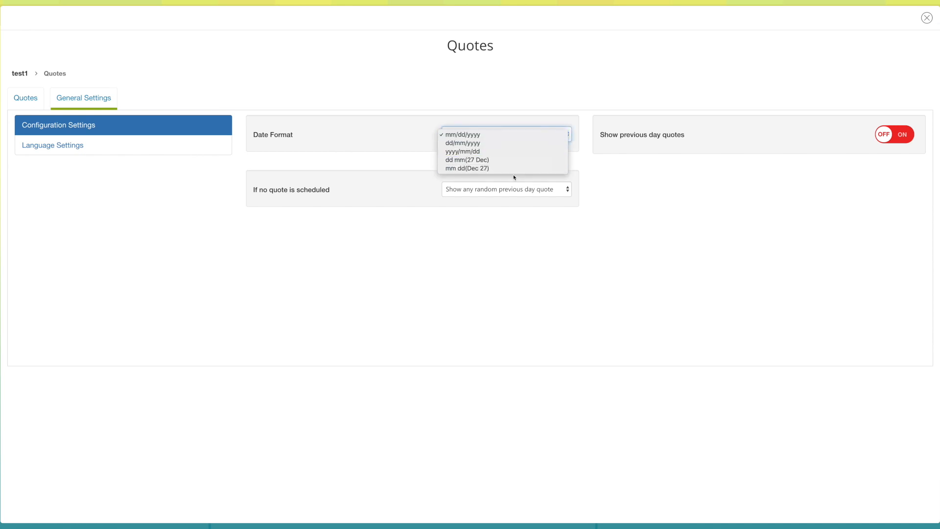
pyautogui.click(903, 134)
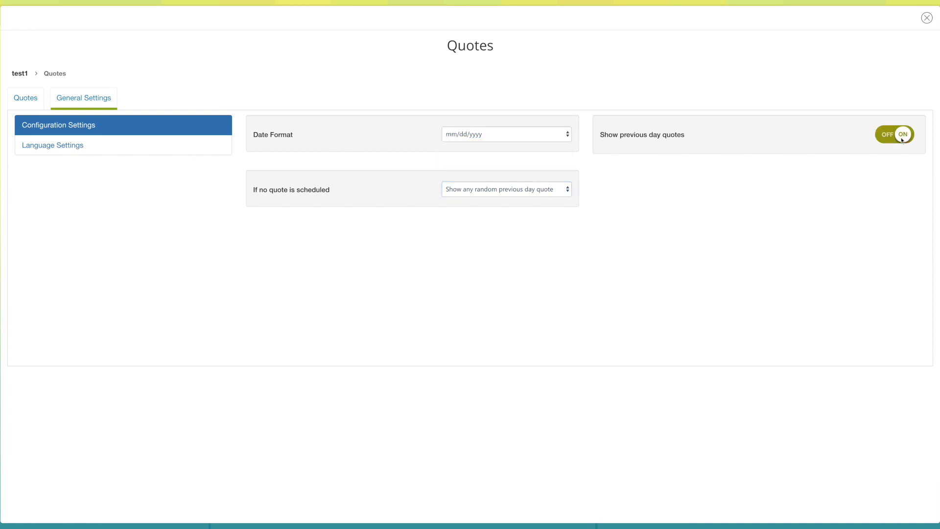
pyautogui.click(903, 134)
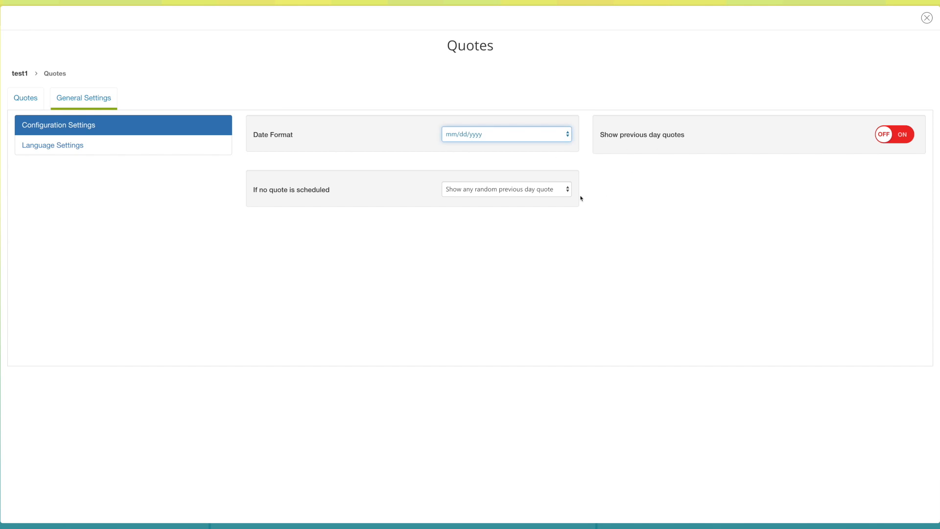
pyautogui.click(507, 189)
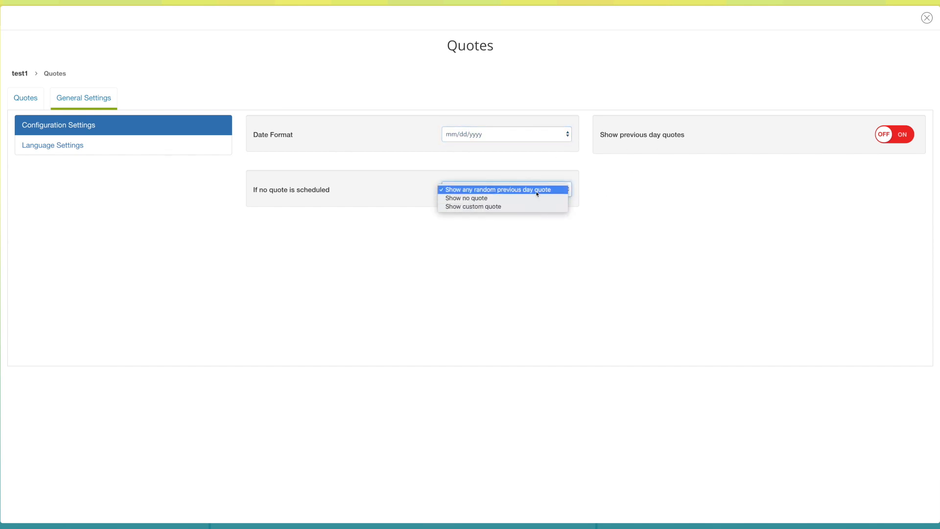
pyautogui.click(504, 190)
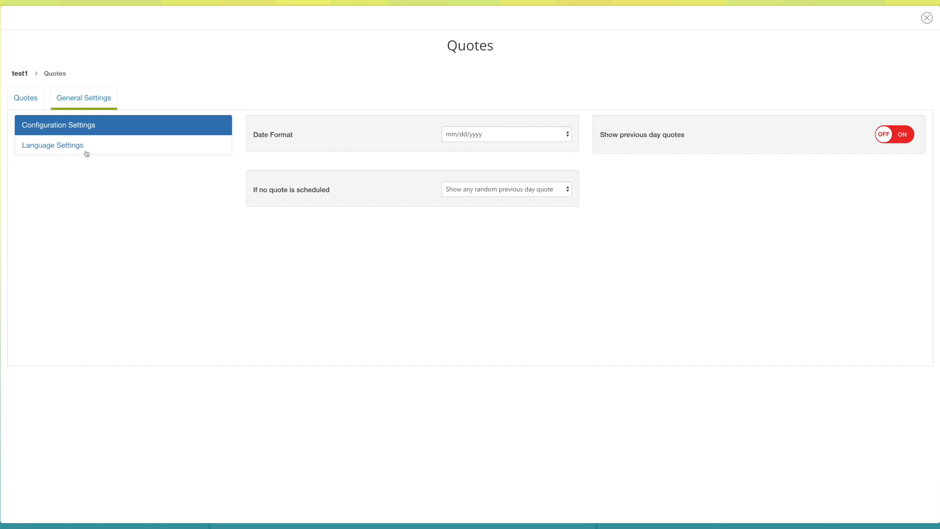
# Show the quote Language Settings with the Firebase permission error message.
pyautogui.click(53, 145)
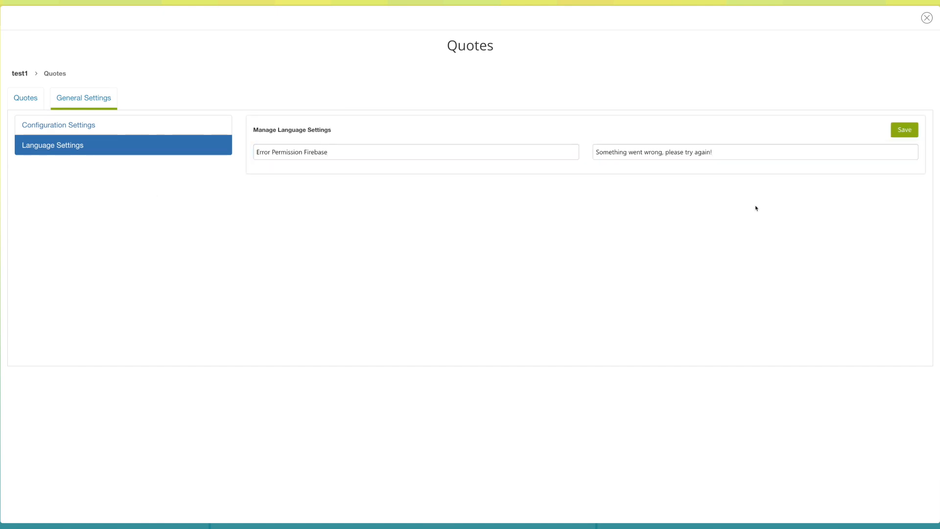
pyautogui.moveTo(932, 133)
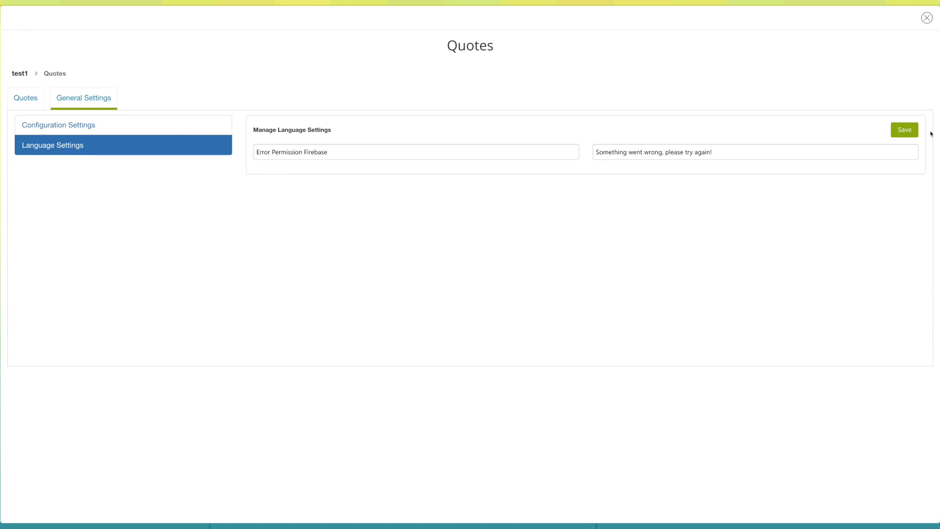